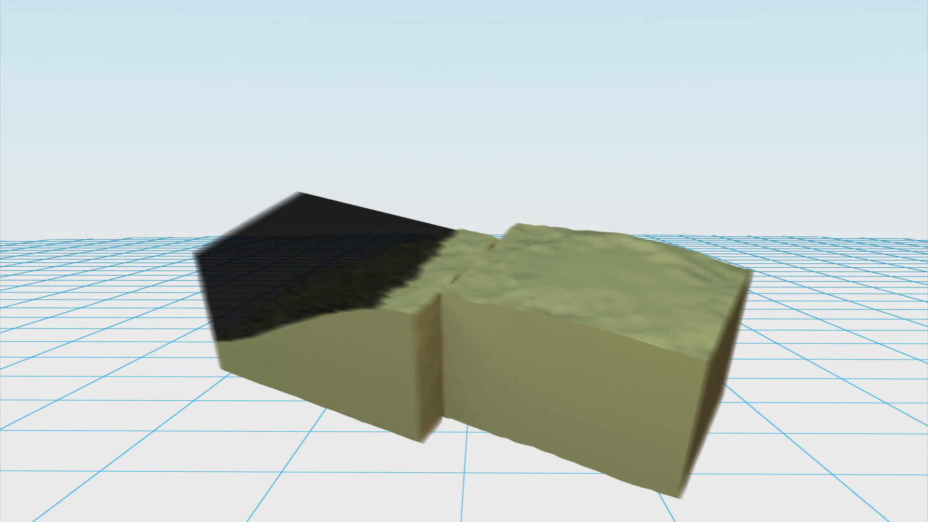
Step: Place a glowing orange focus sphere on the fault plane where the two crustal blocks meet
{"action": "left_click", "coordinate": [439, 360]}
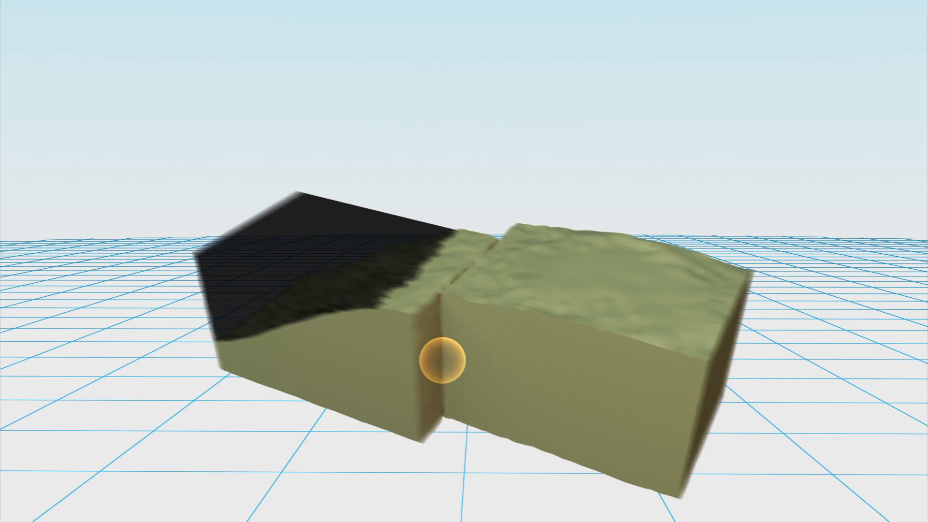